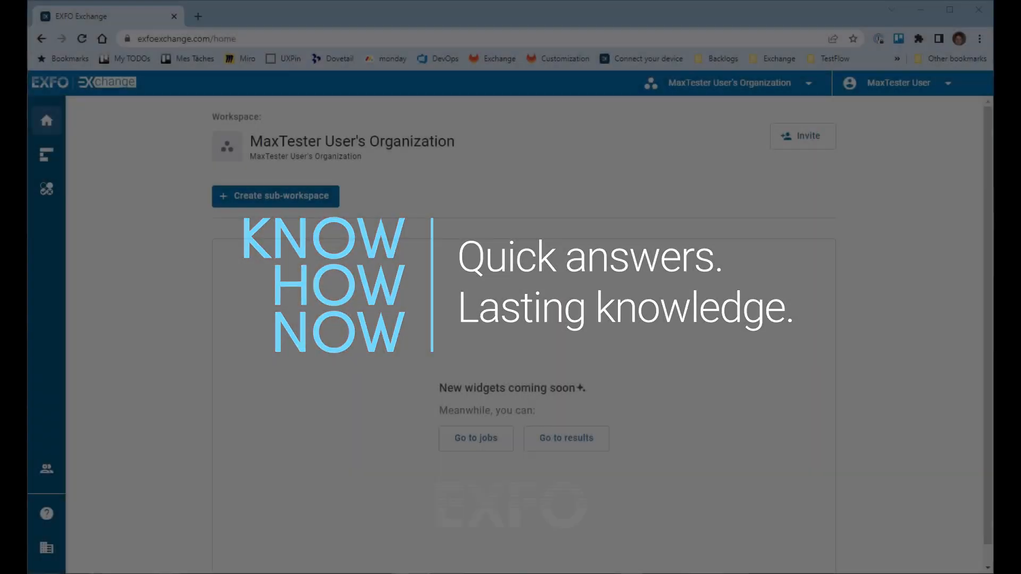
Step: Open the Results page listing failed iOLM results Job123_Fiber42 and Job123_Fiber41
left_click(46, 190)
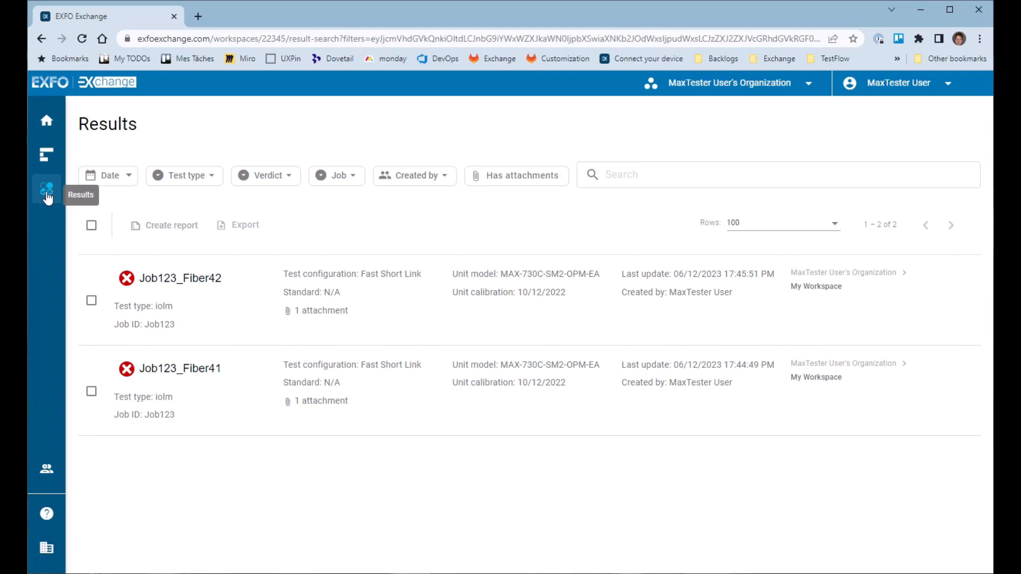
Step: Filter results to June 2023, iOLM tests, Fail verdict, created by all users
left_click(107, 176)
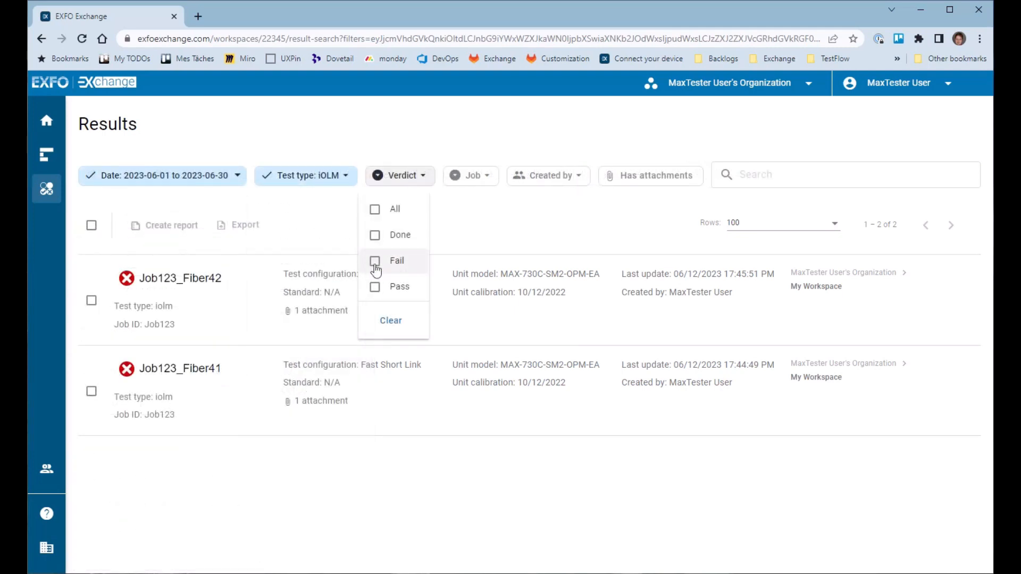
left_click(374, 261)
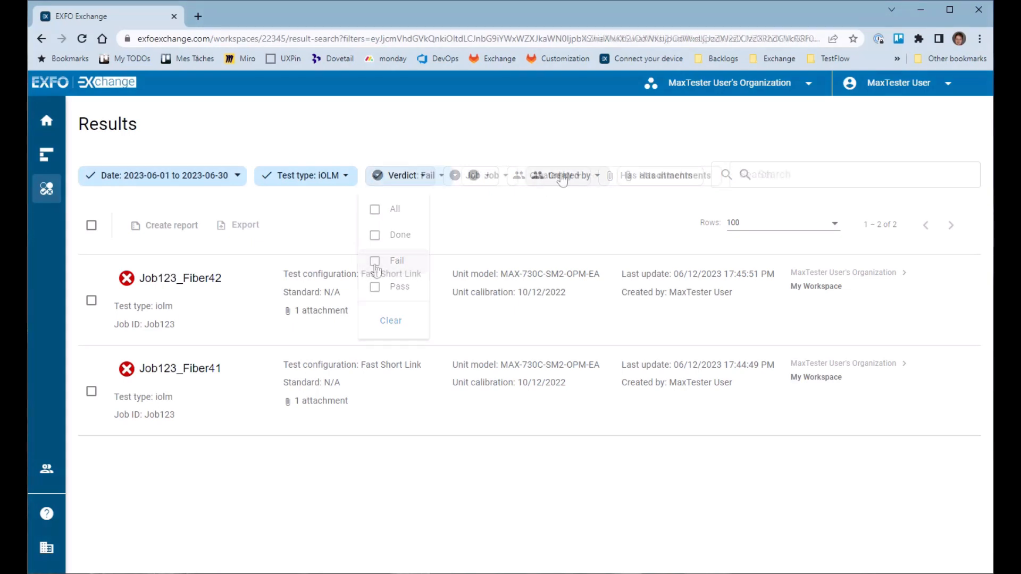
left_click(568, 175)
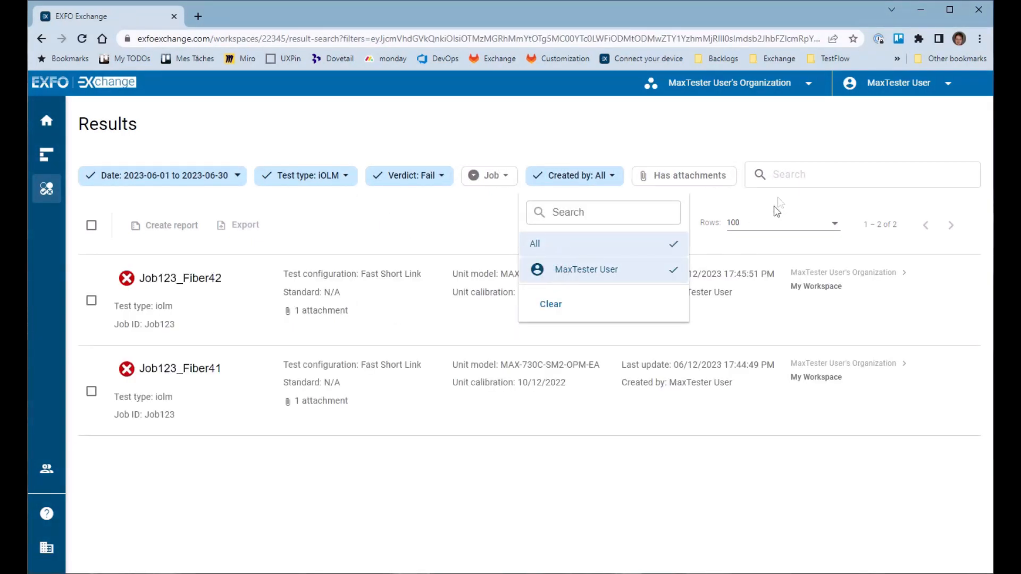
left_click(787, 175)
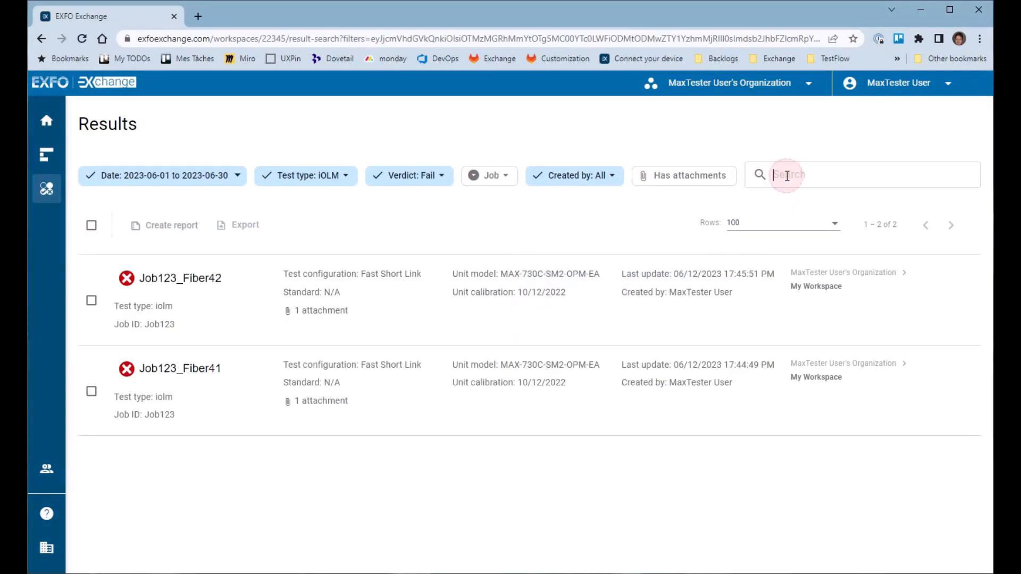
Step: Search for job123 and open Job123_Fiber42's summary details
type("job123")
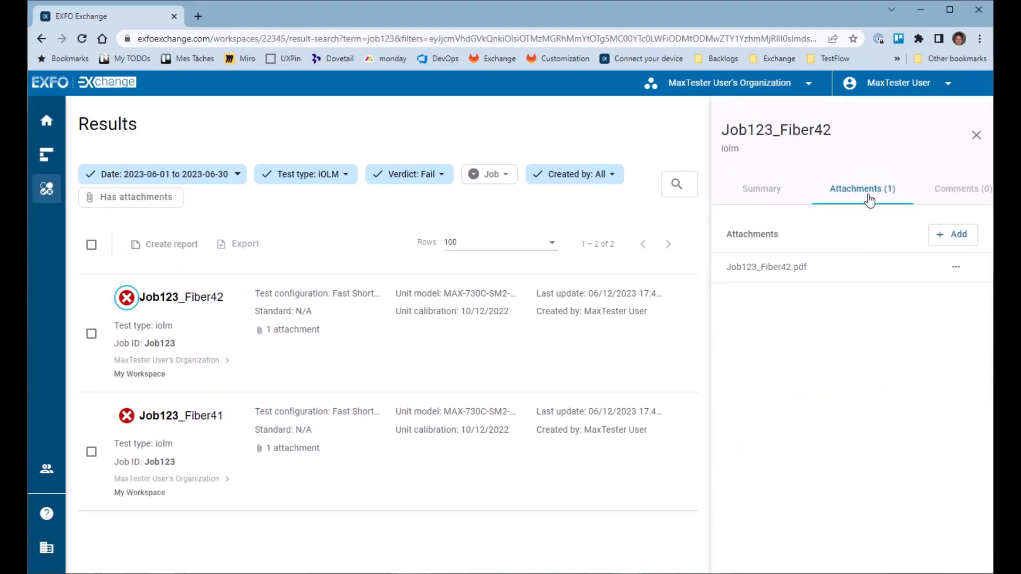
left_click(761, 189)
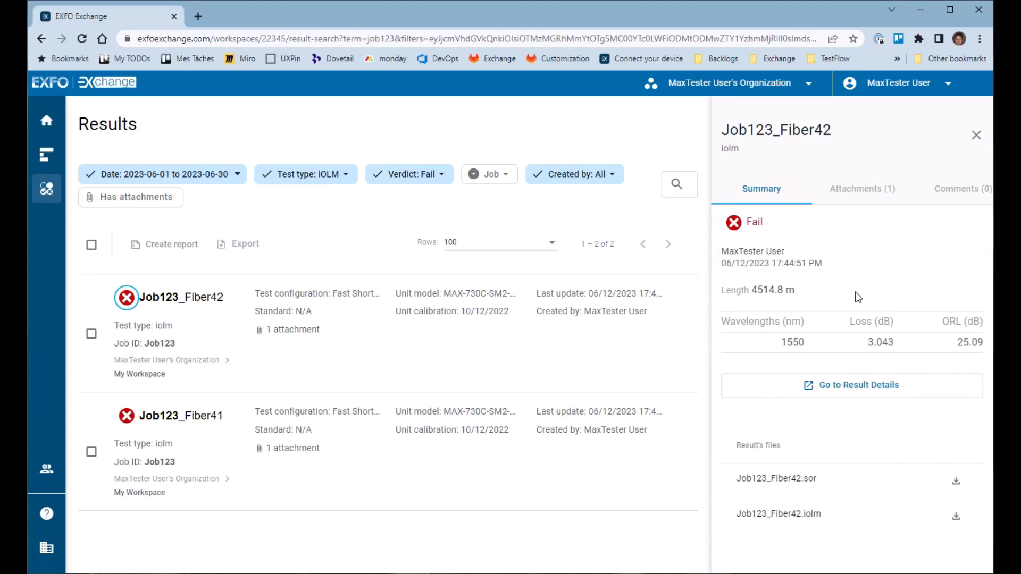
Step: Export both Job123 results as a ZIP and save export-22345.zip to Temp
left_click(852, 386)
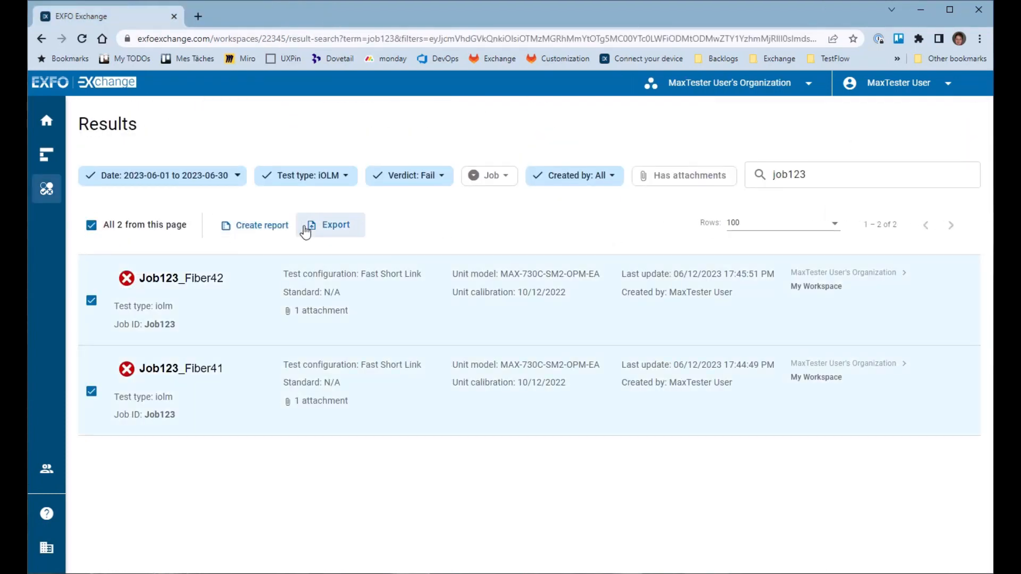
left_click(330, 225)
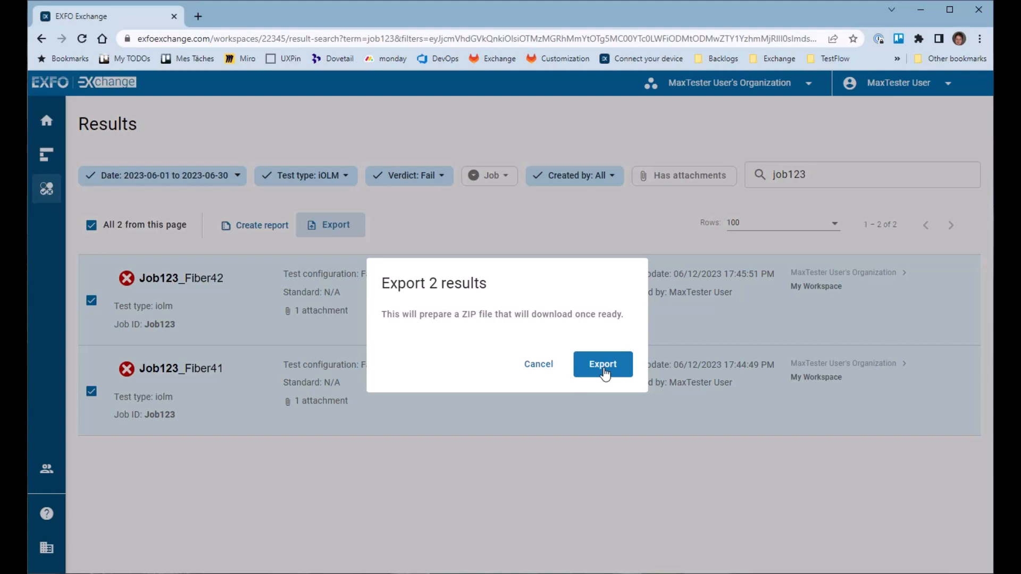
left_click(602, 364)
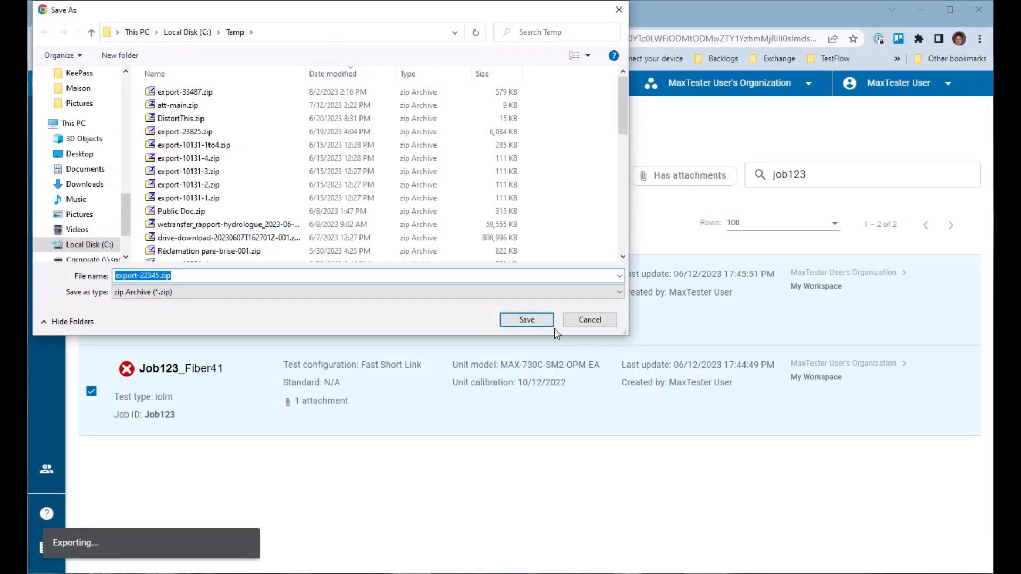
left_click(526, 320)
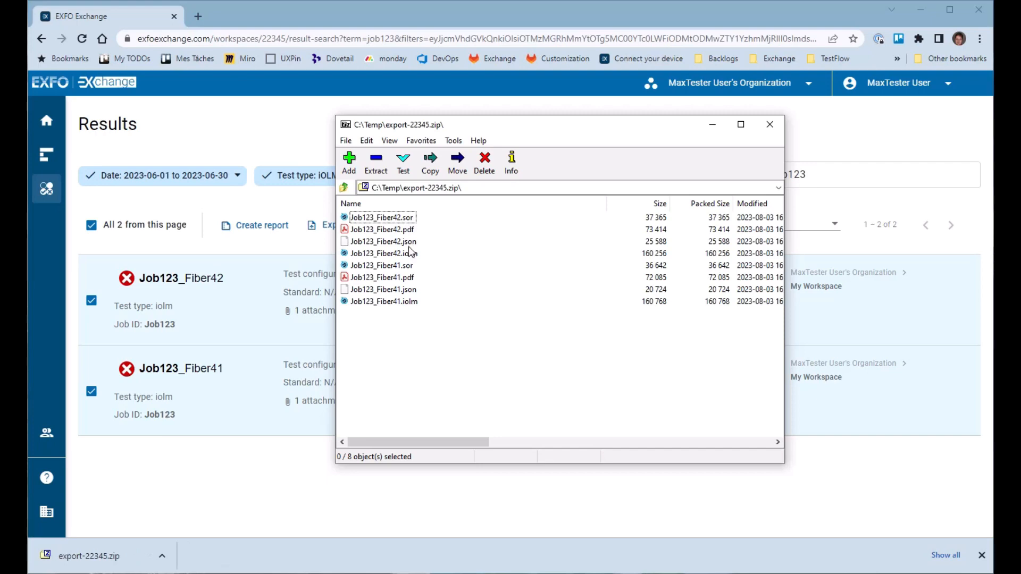
mouse_move(409, 302)
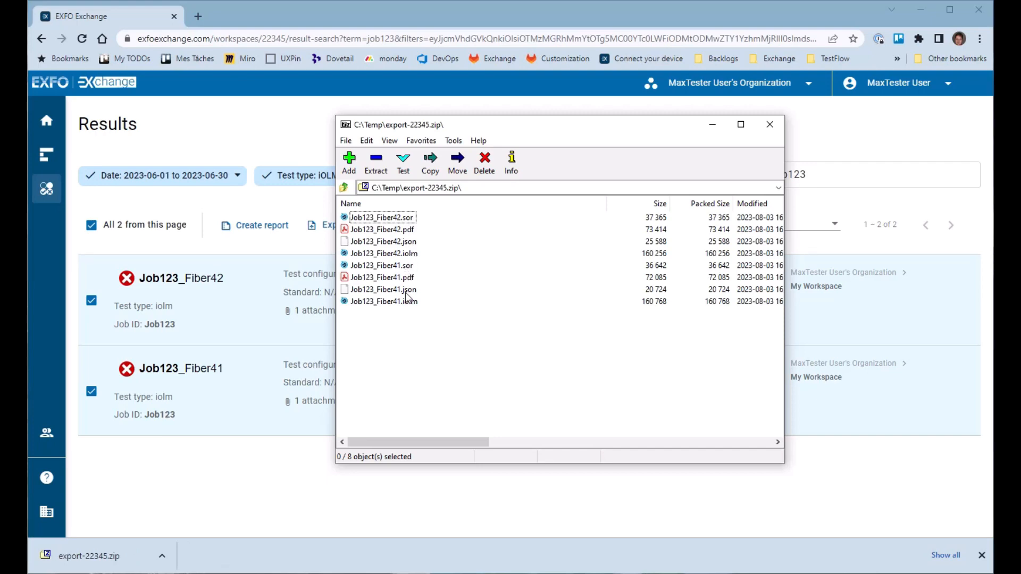